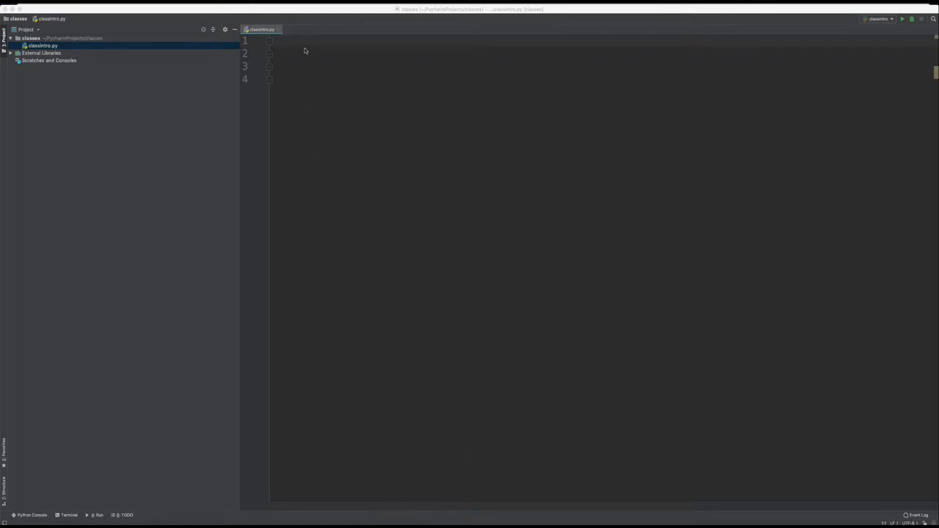
Write the 'class Employee:' header on line 1 and move into its body
text(class Emp)
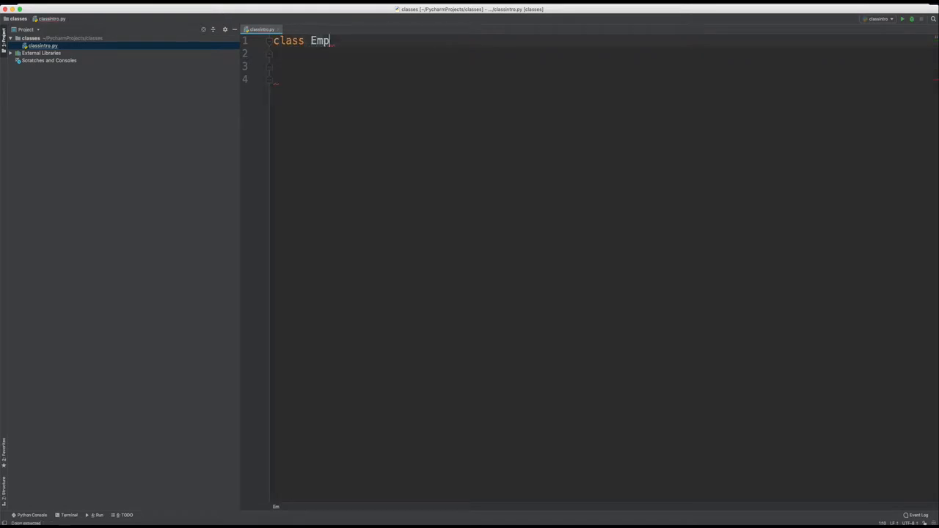
text(loyee)
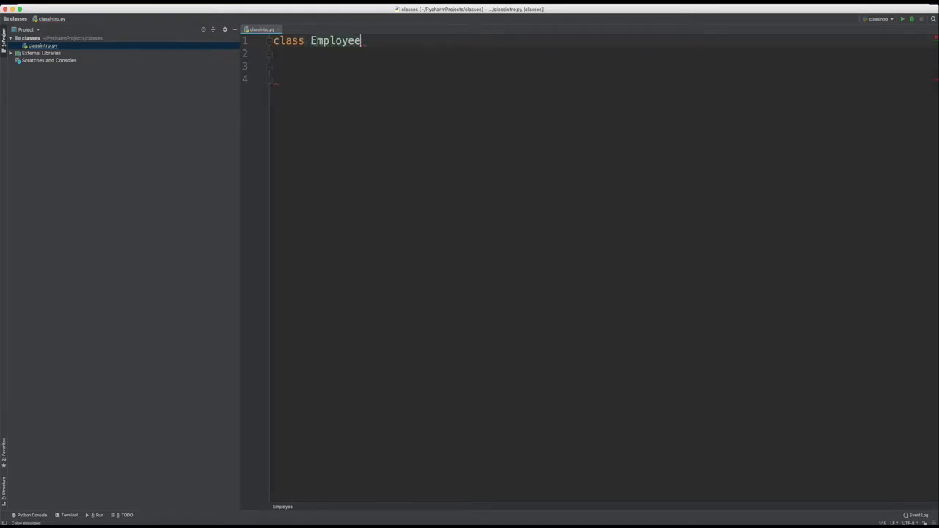
text(:)
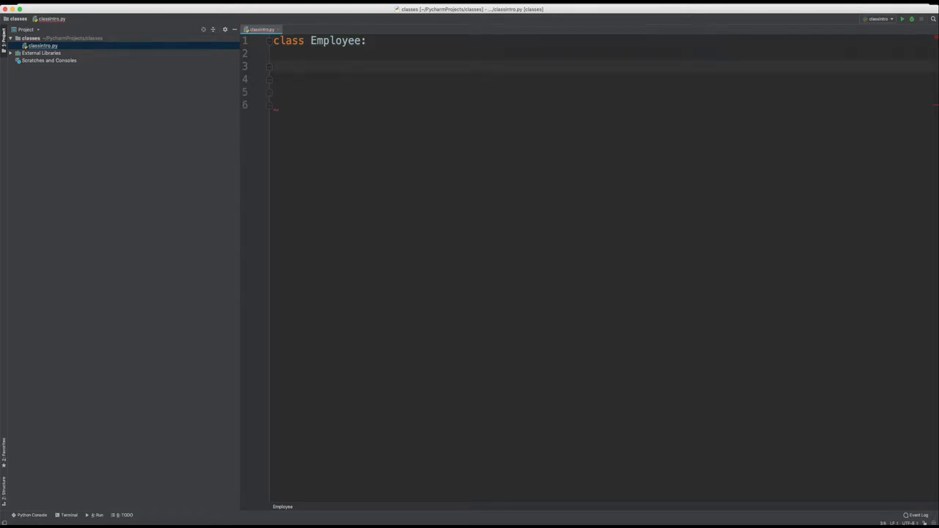
click(297, 66)
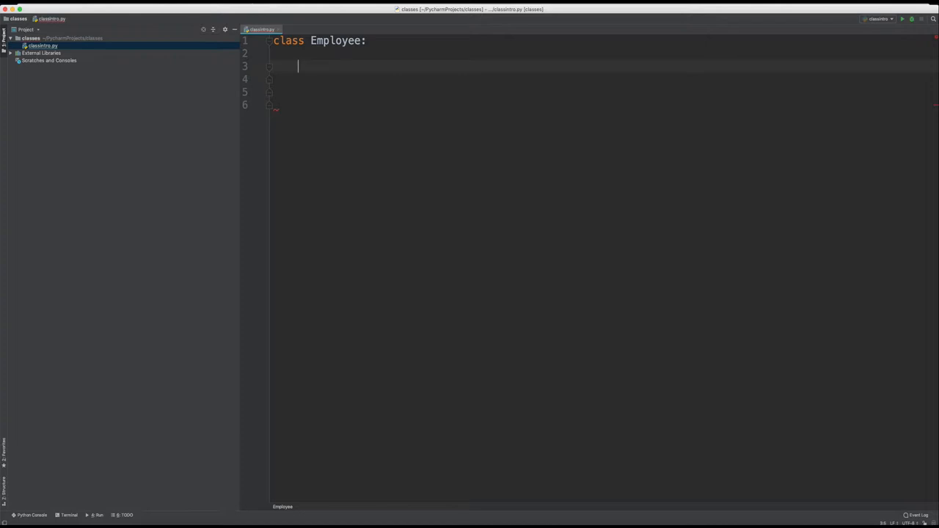
Add the constructor header def __init__(self, fname, lname, dept): inside Employee
text(def)
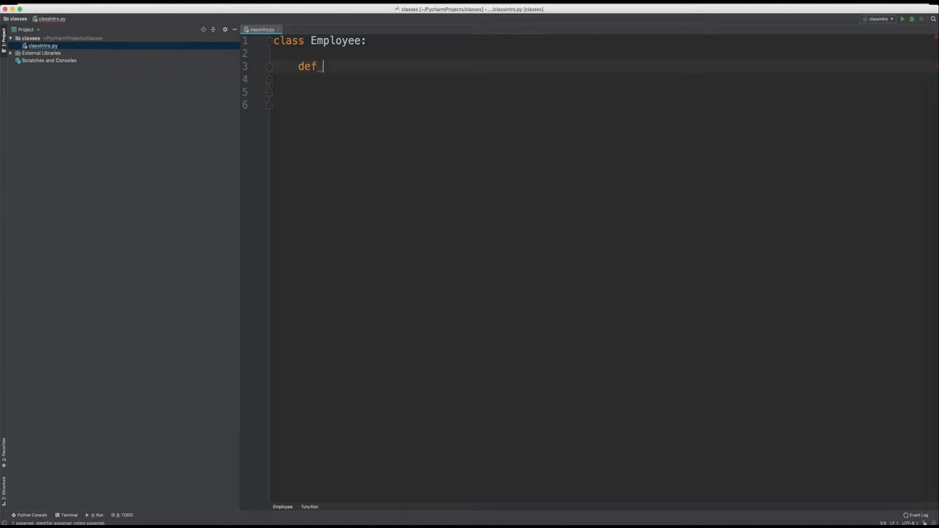
text(__init__(self):)
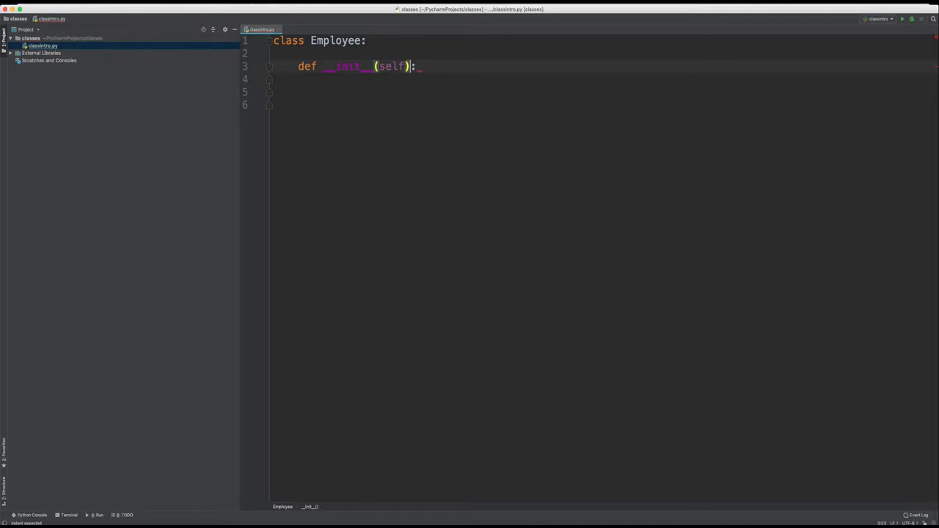
text(,)
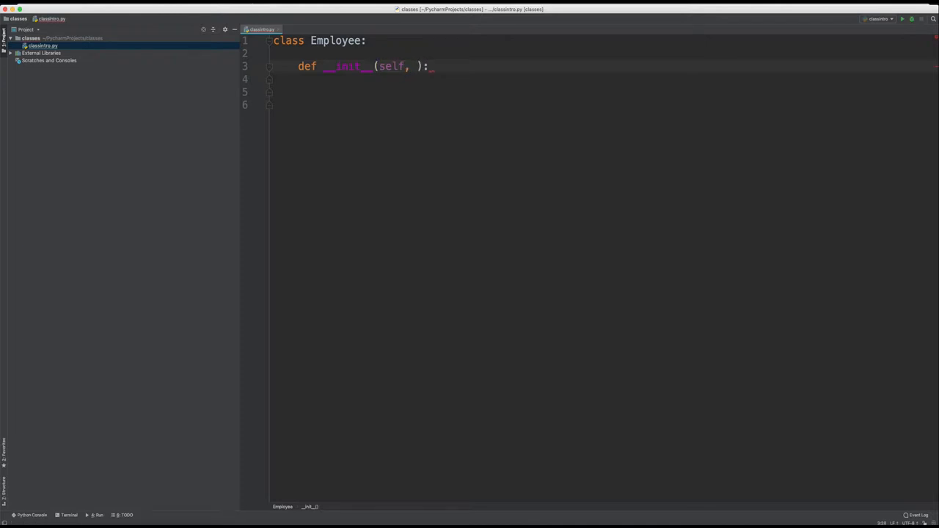
text(fname)
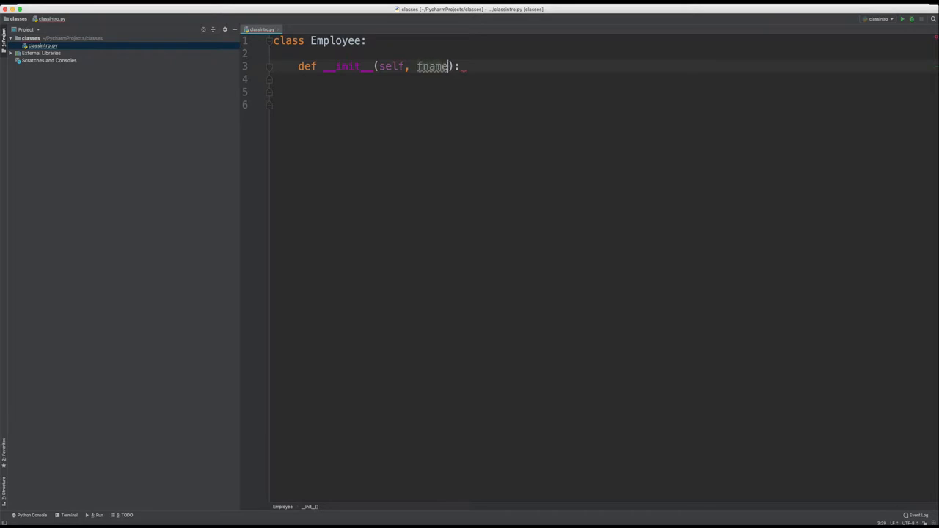
text(, l)
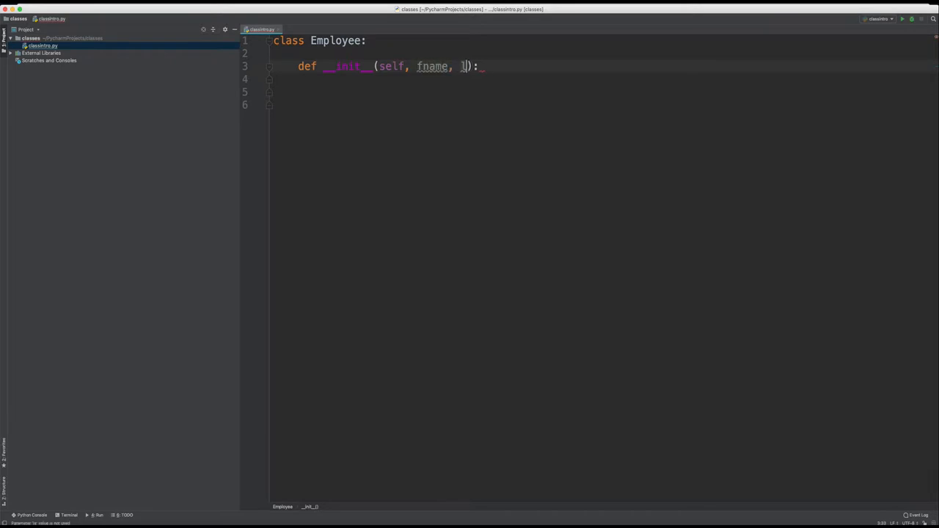
text(lname)
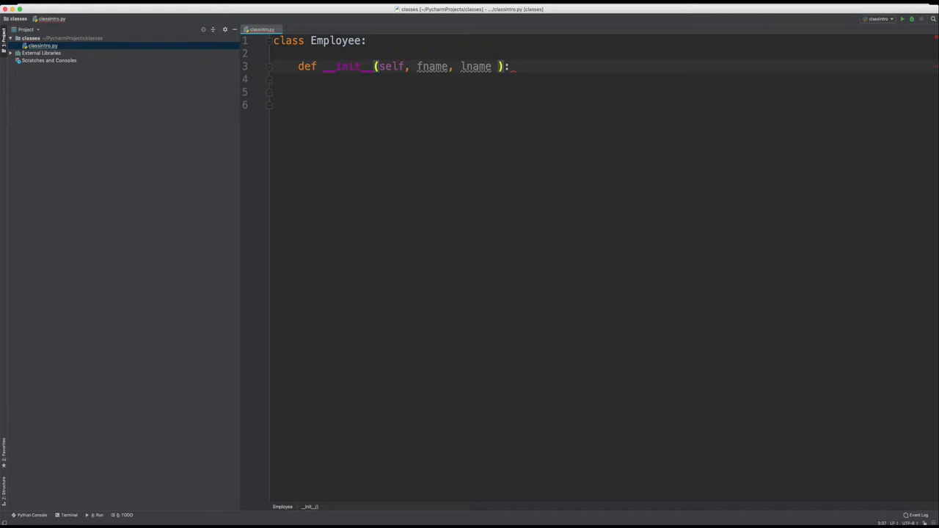
text(, dept)
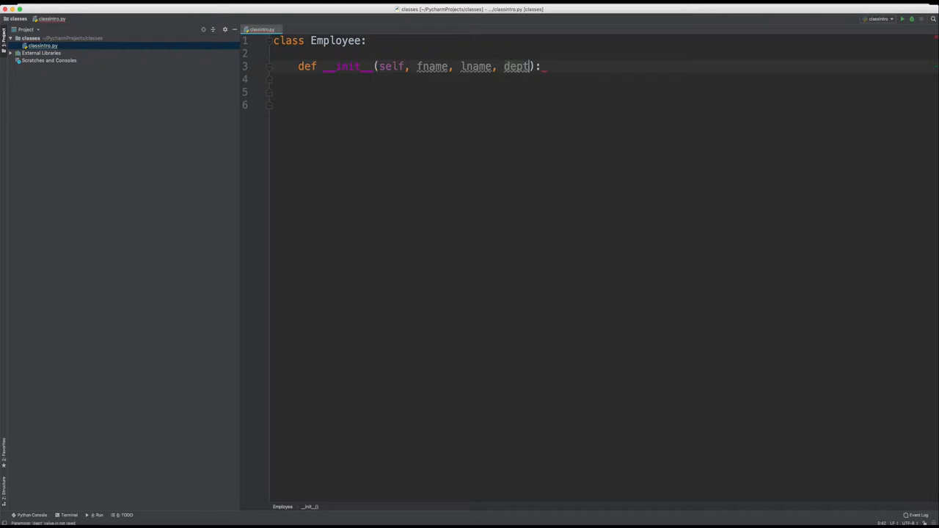
text(sel)
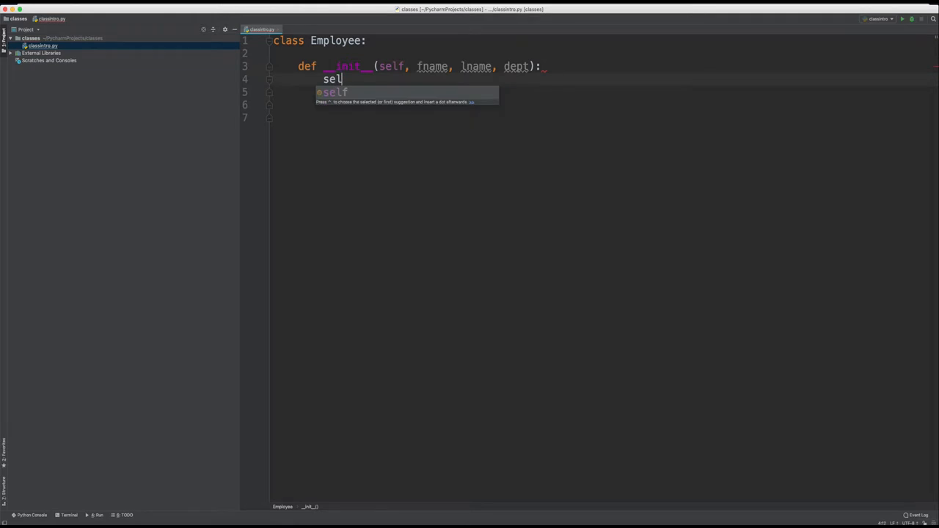
Assign self.fname = fname, self.lname = lname and begin self.dept = dept in __init__
text(f.f)
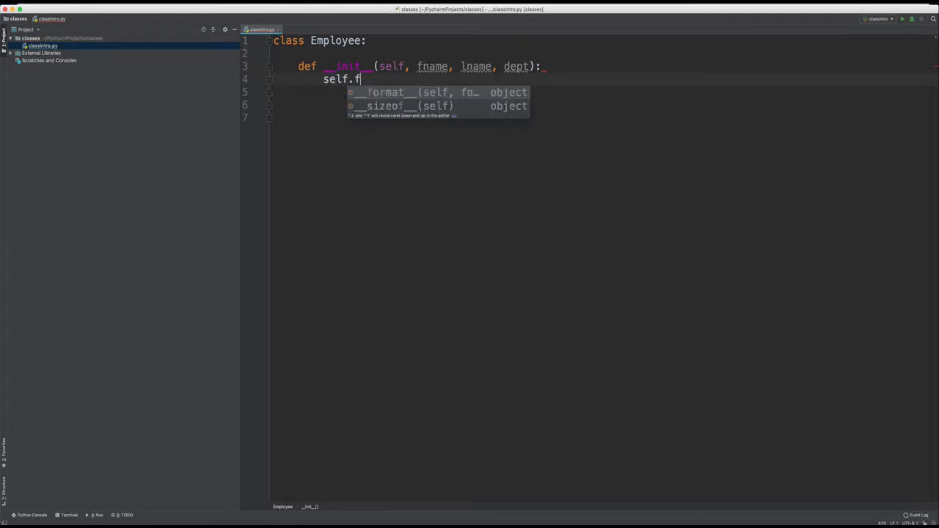
text(name =)
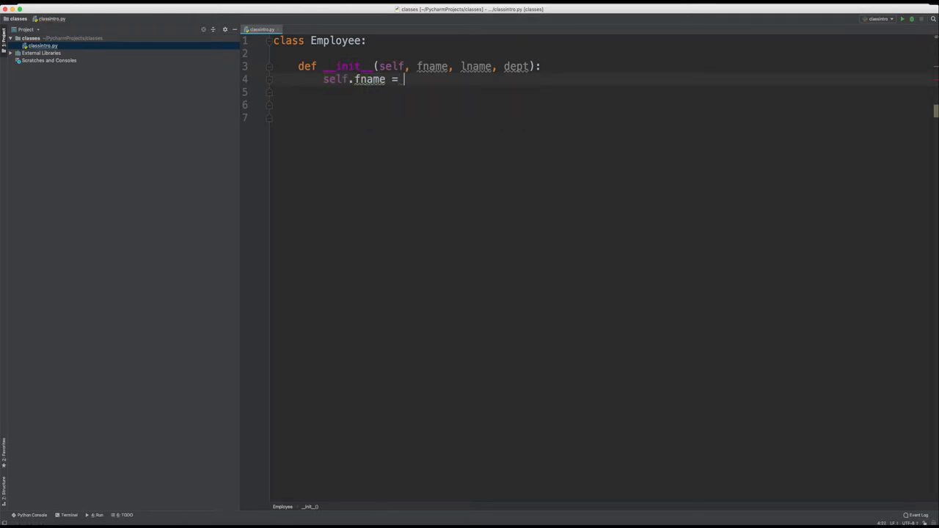
text(fname)
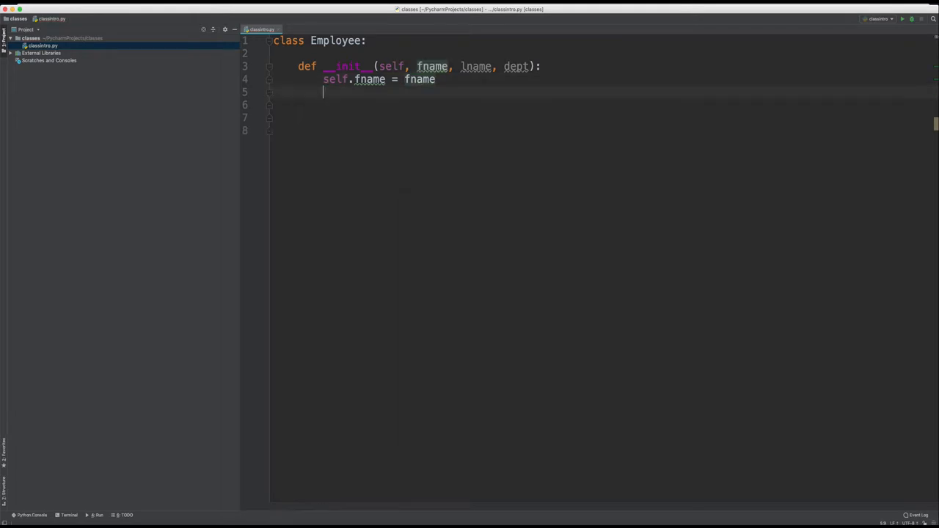
text(self)
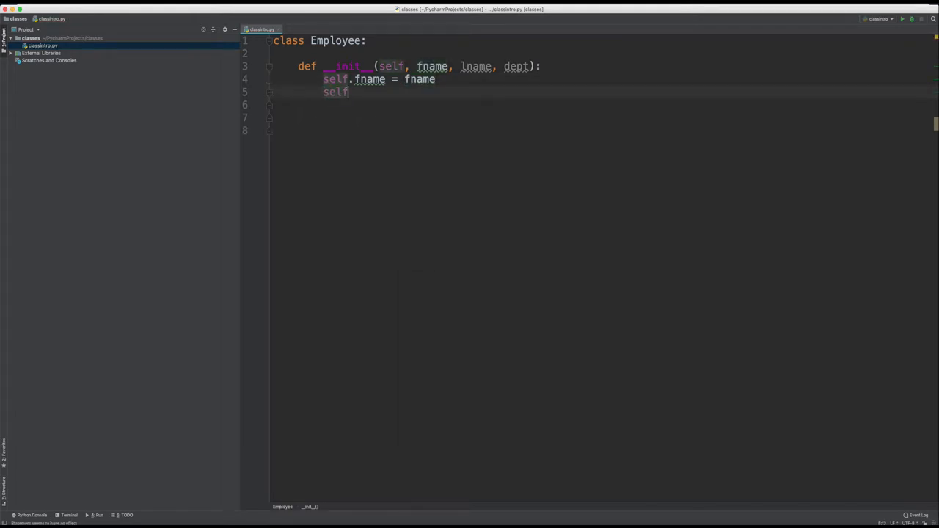
text(.l)
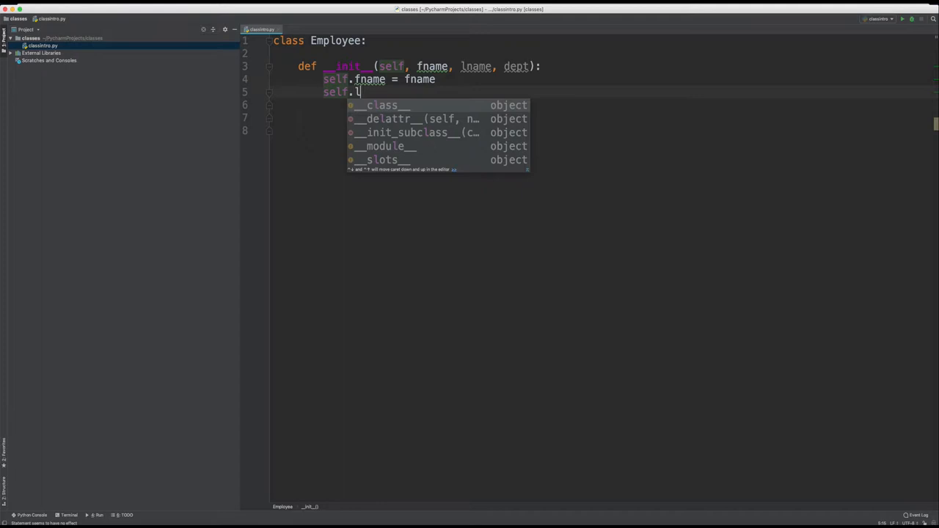
text(name =)
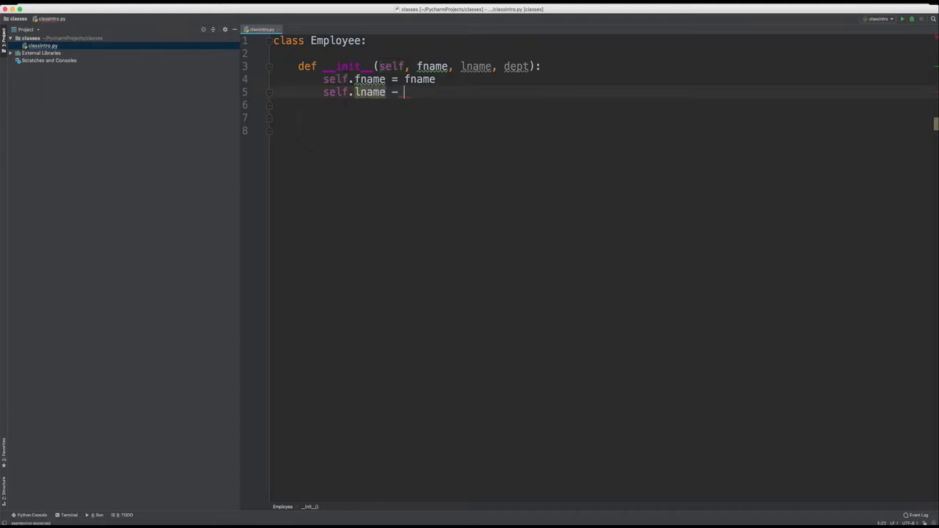
text(lname)
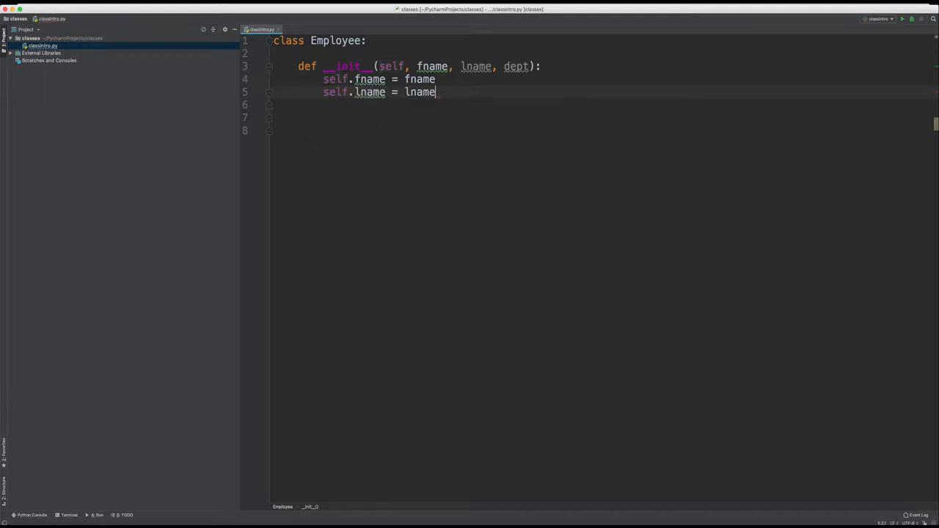
text(self.dept = dept)
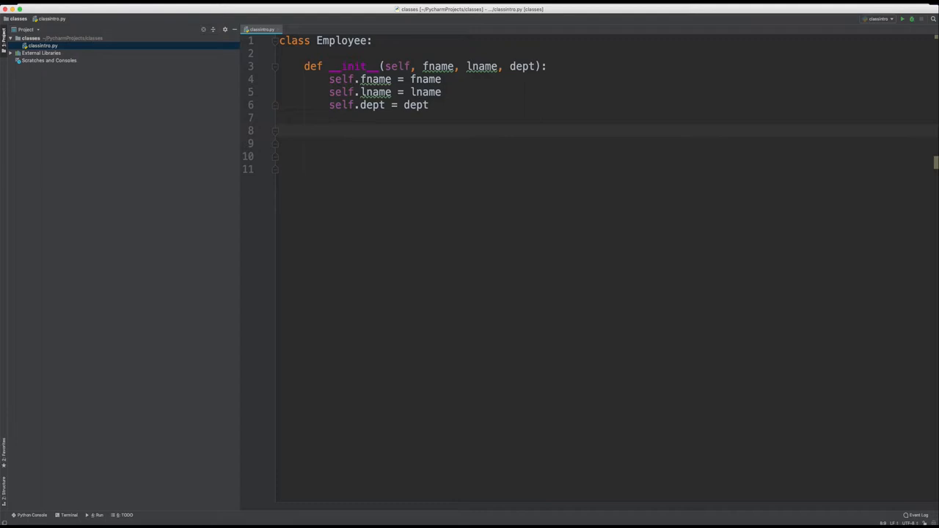
Outdent to top level and create emp1 = Employee("John", 'Appleseed', 'HR')
key(enter)
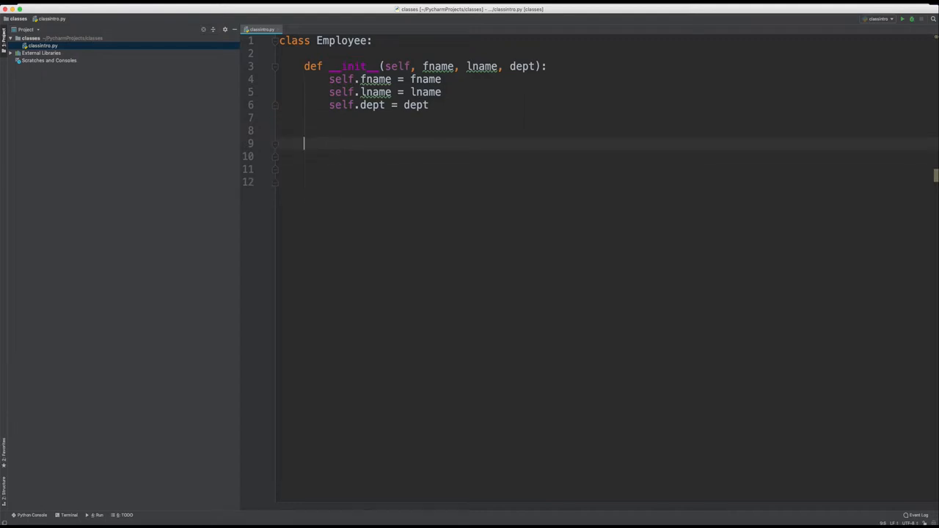
key(enter)
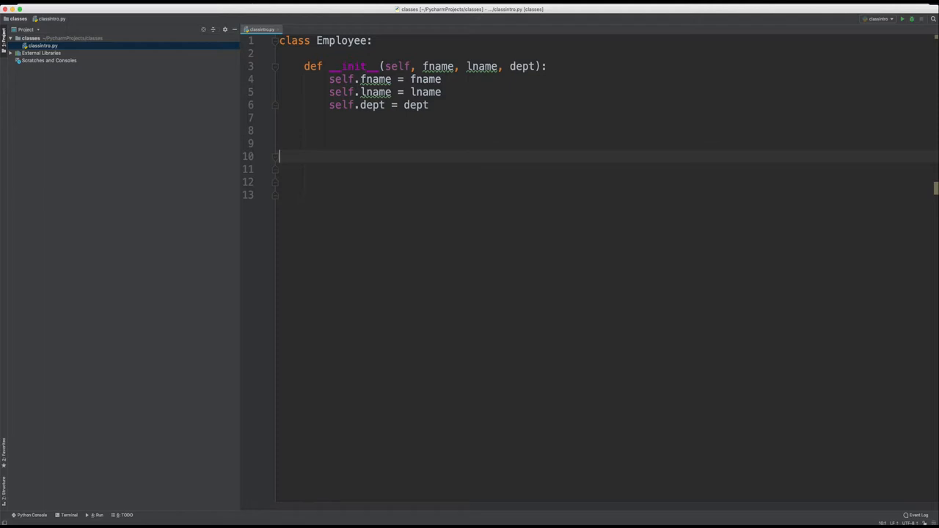
text(emp)
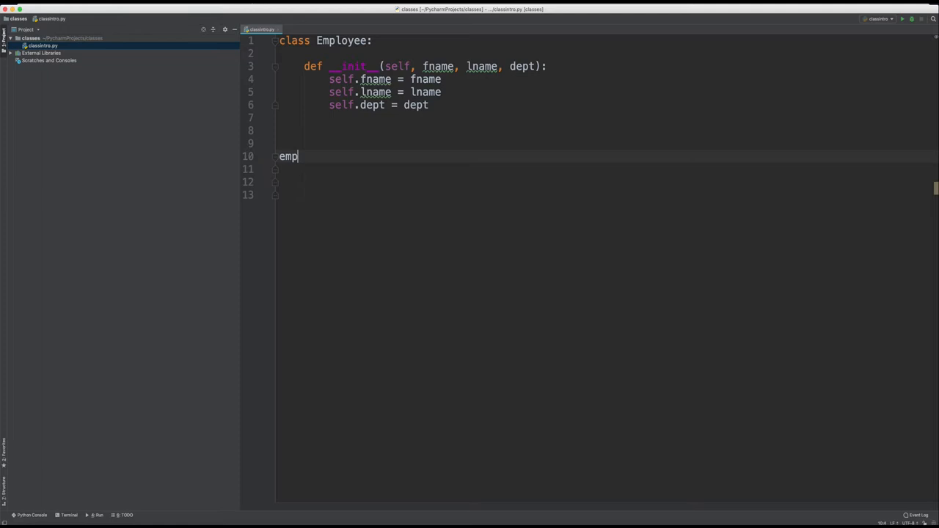
text(1)
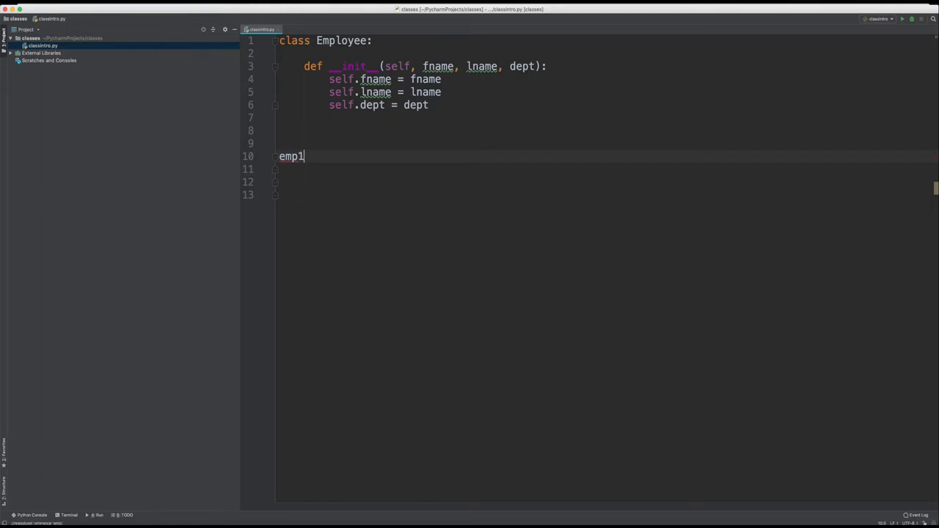
text(=)
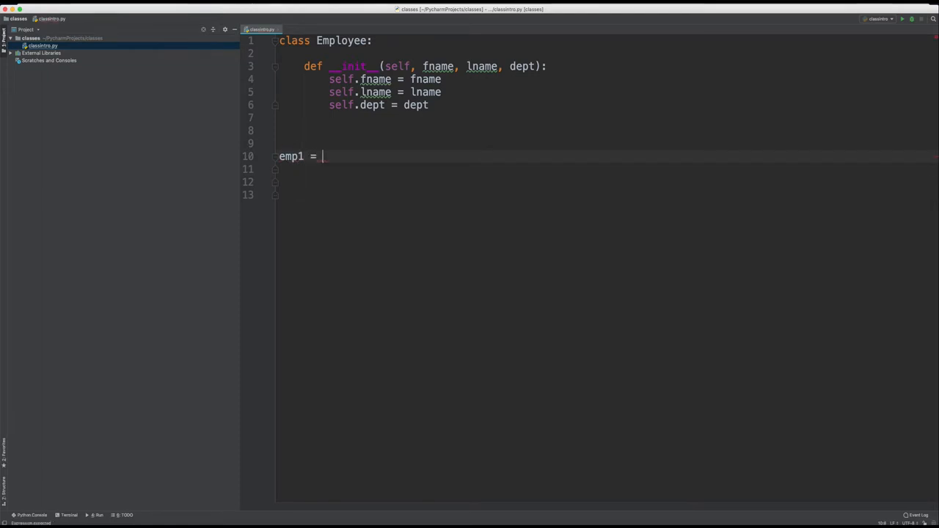
text(Employee)
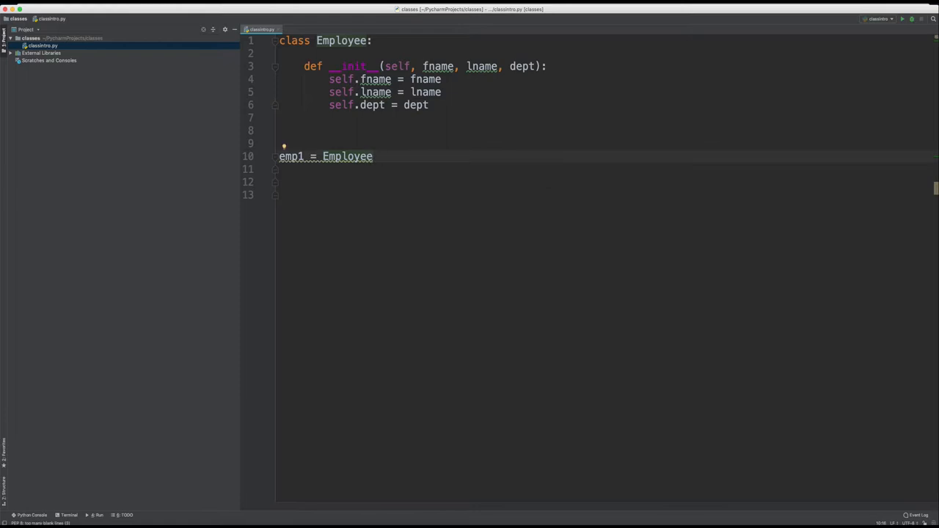
text(())
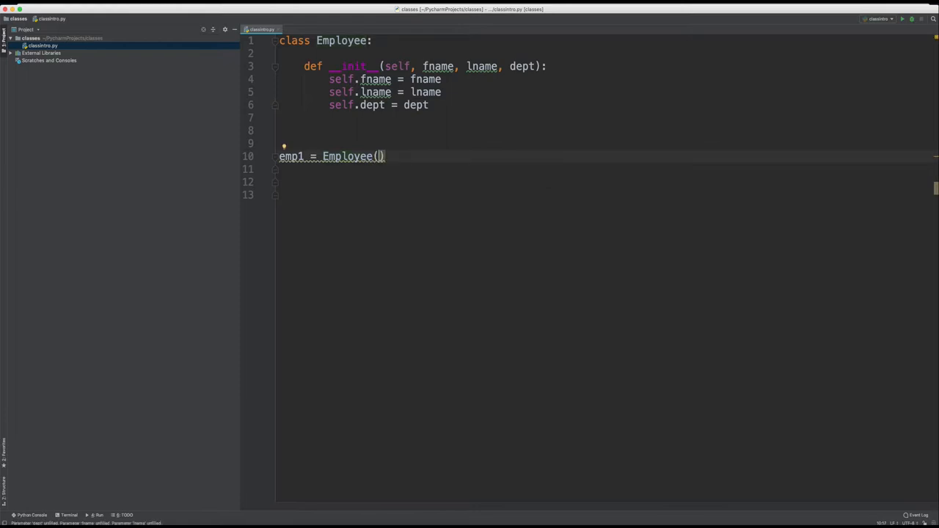
text("John", 'Appleseed', 'HR')
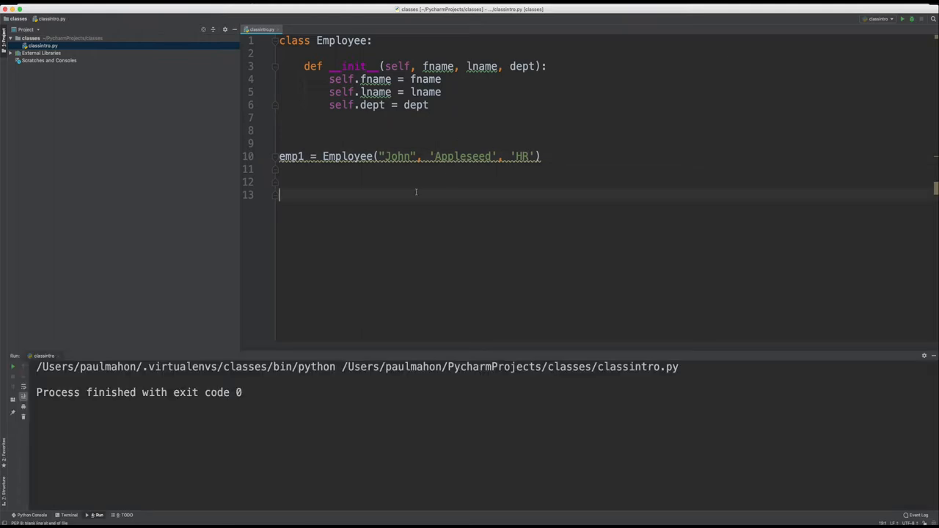
mouse_move(308, 234)
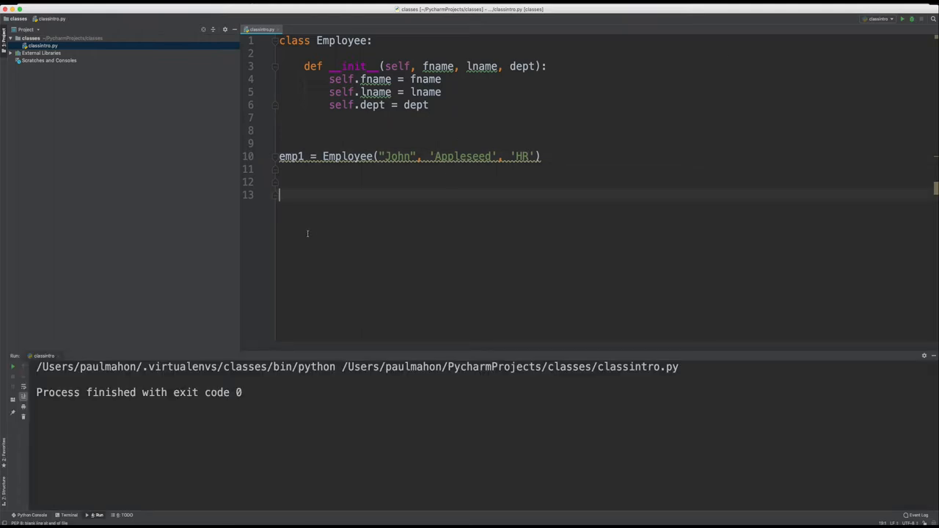
Add print(emp1.lname) and run the script, which outputs Appleseed
text(emp1.)
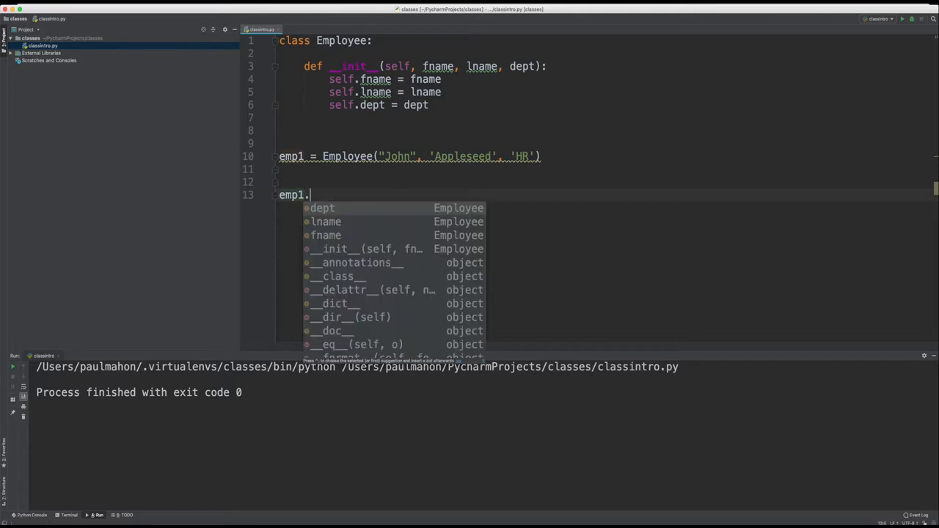
key(down)
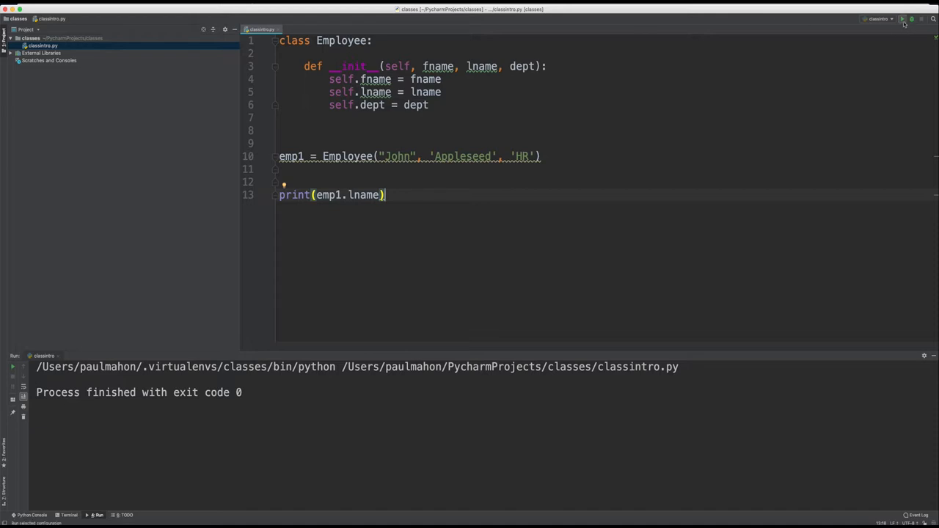
click(903, 19)
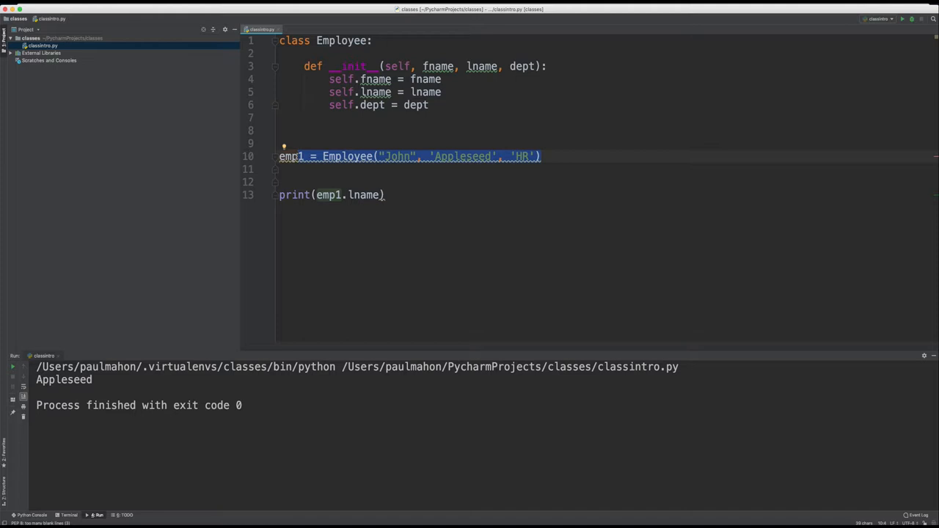
mouse_move(300, 157)
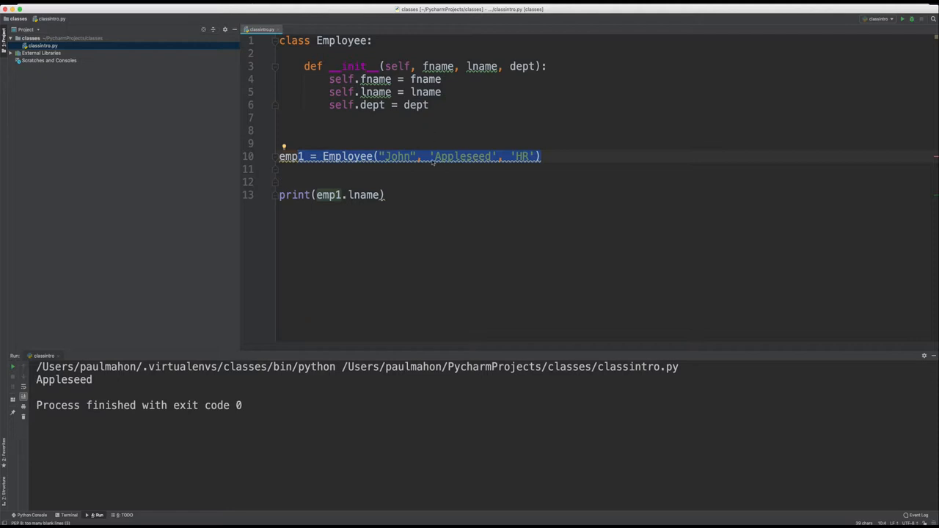
mouse_move(433, 162)
text(def equery (self,)
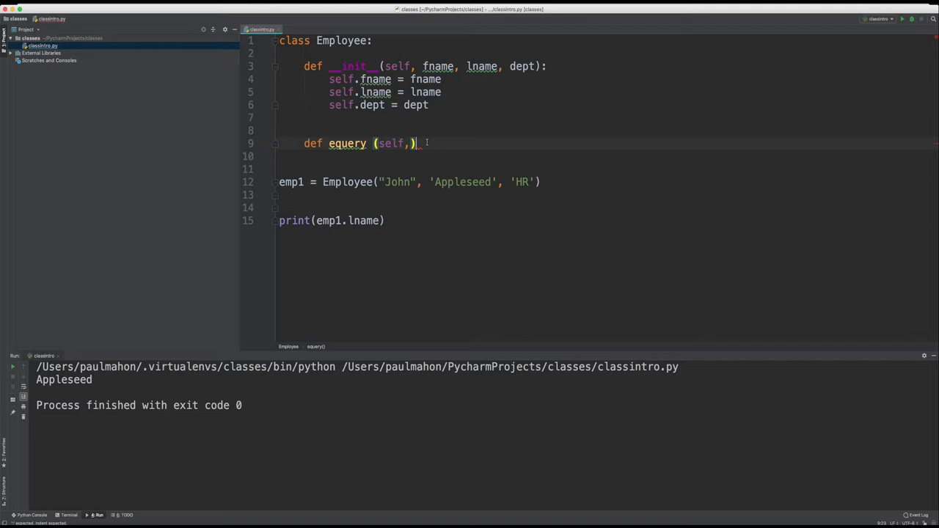
Add an equery method printing lname, fname and dept, and call emp1.equery()
text(:)
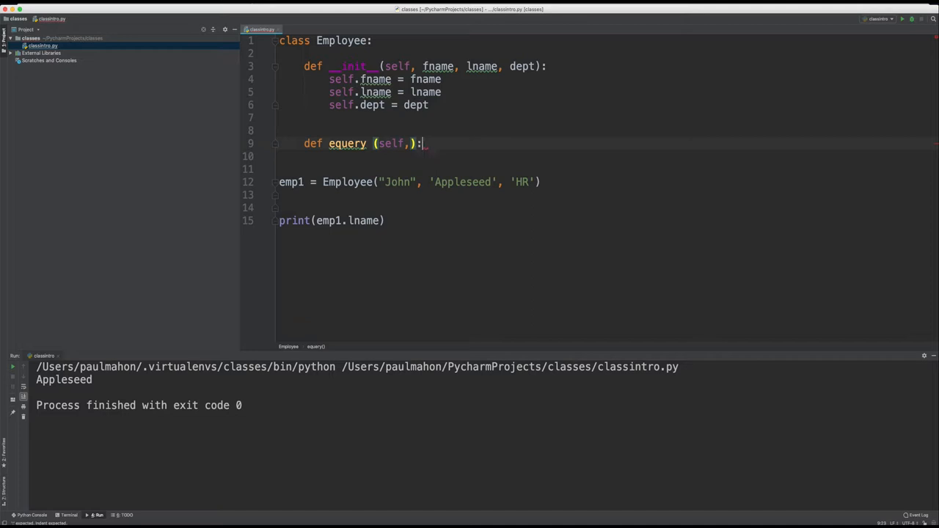
text(p)
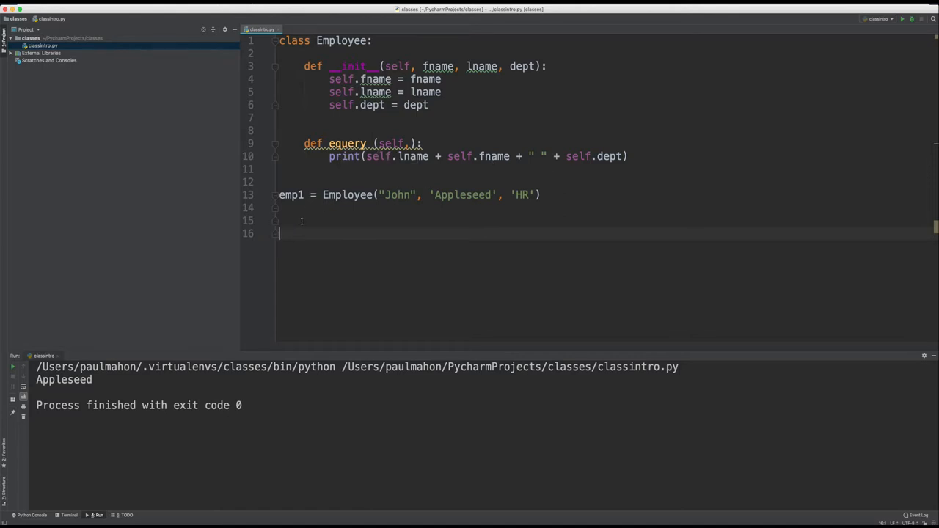
text(emp1.equery()
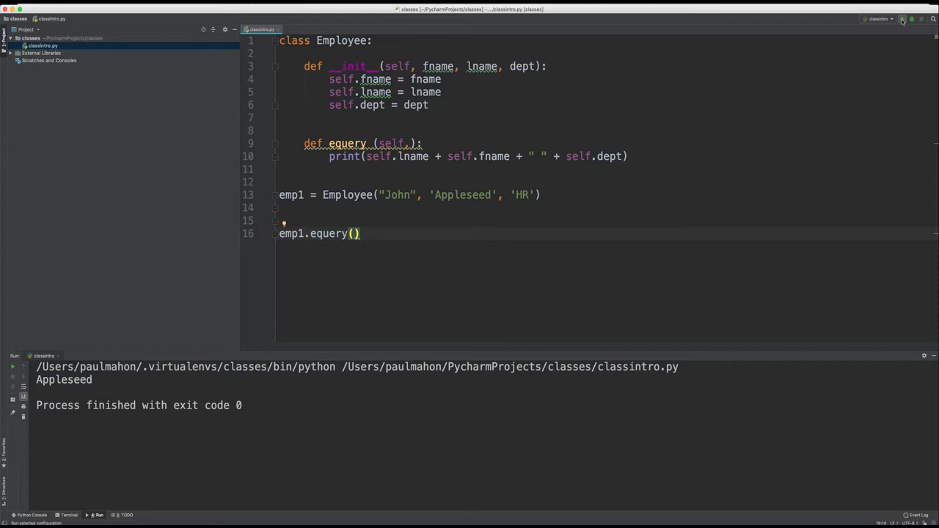
Run the script to test equery, then fix its print line to add a space between names
click(902, 20)
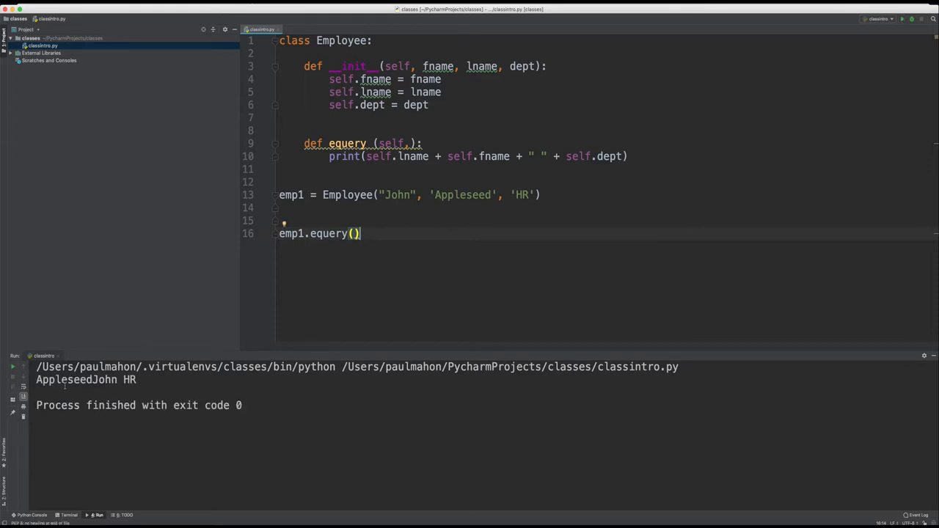
click(424, 194)
text( + " ")
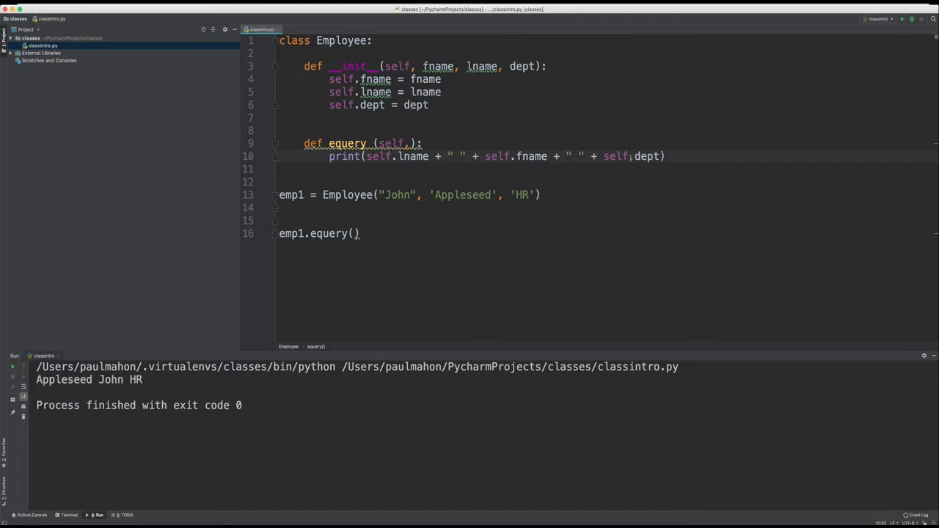
mouse_move(776, 27)
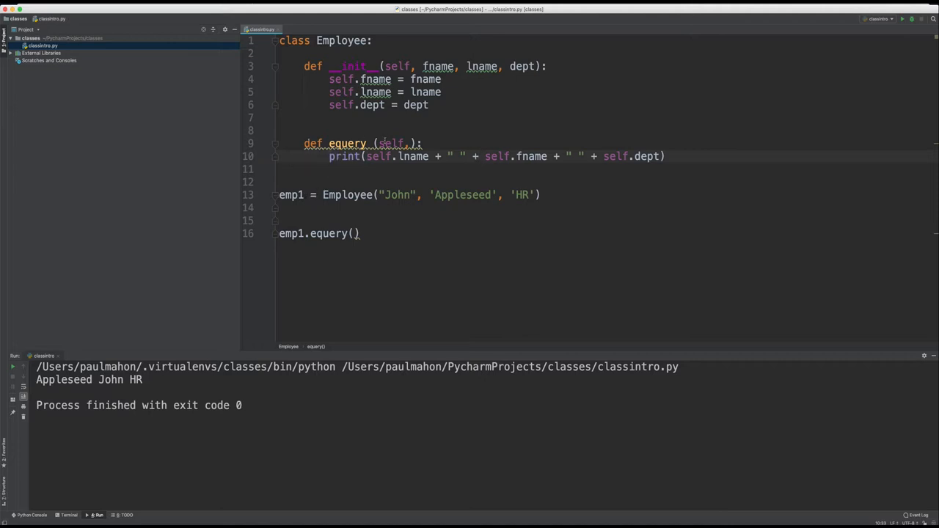
mouse_move(387, 139)
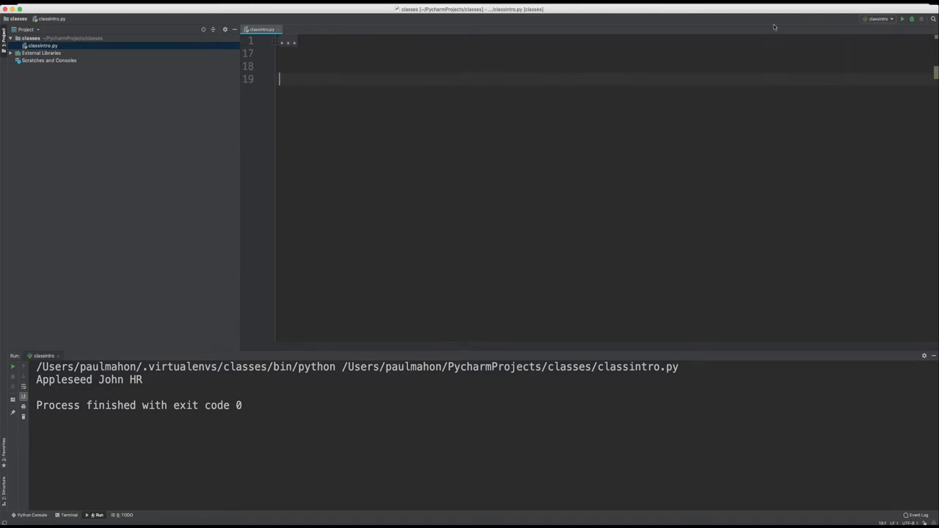
Create class Pet with __init__(self, type, name) storing both, and a petname method header
text(cal)
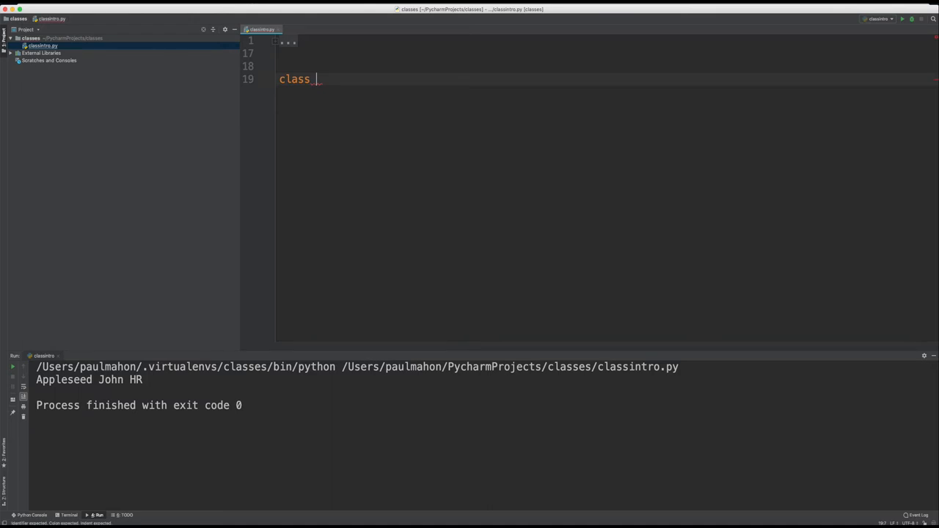
text(Pet:)
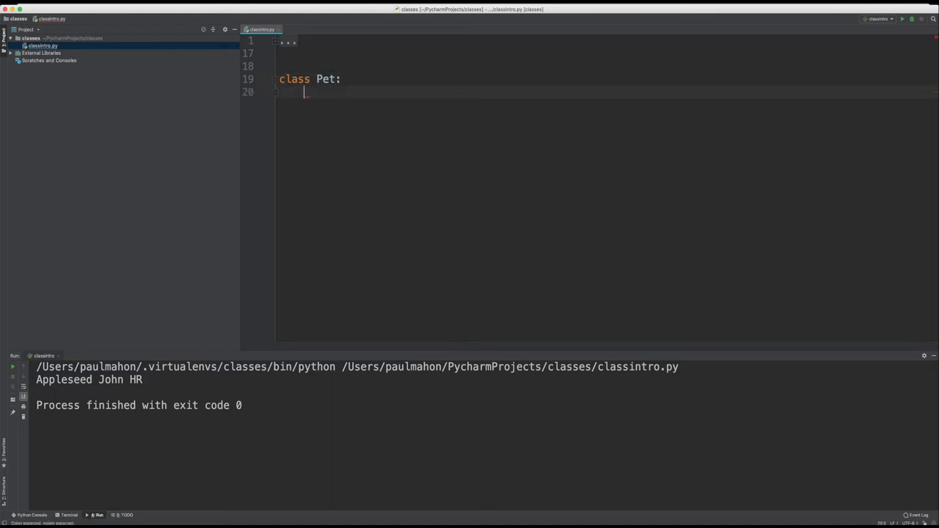
key(enter)
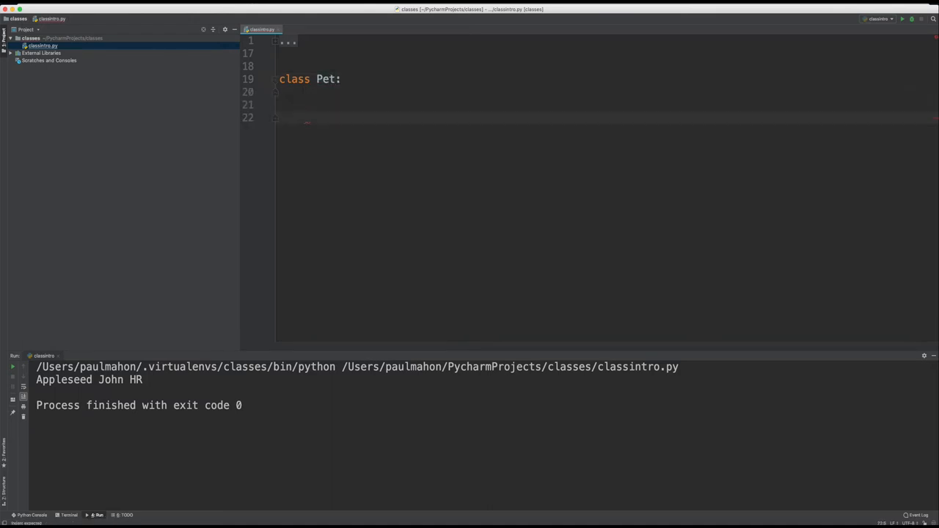
text(def __init__(self):)
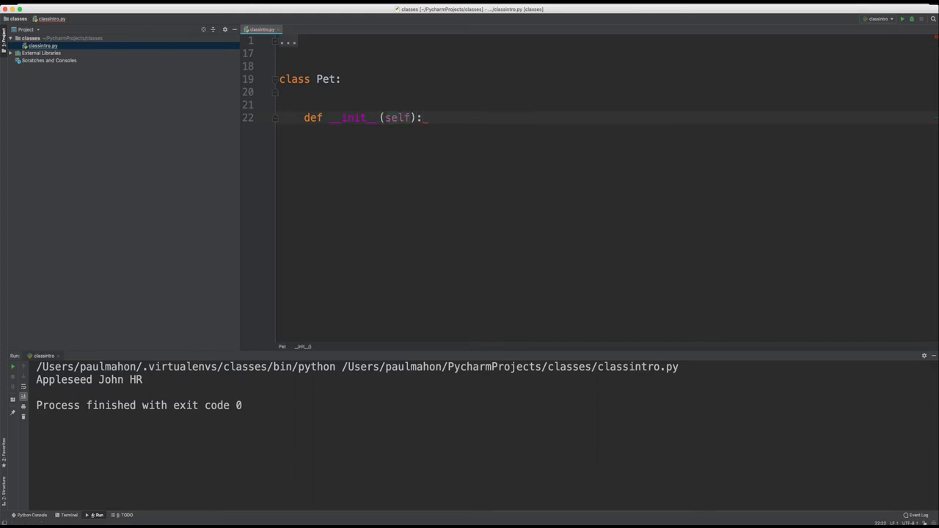
text(, type)
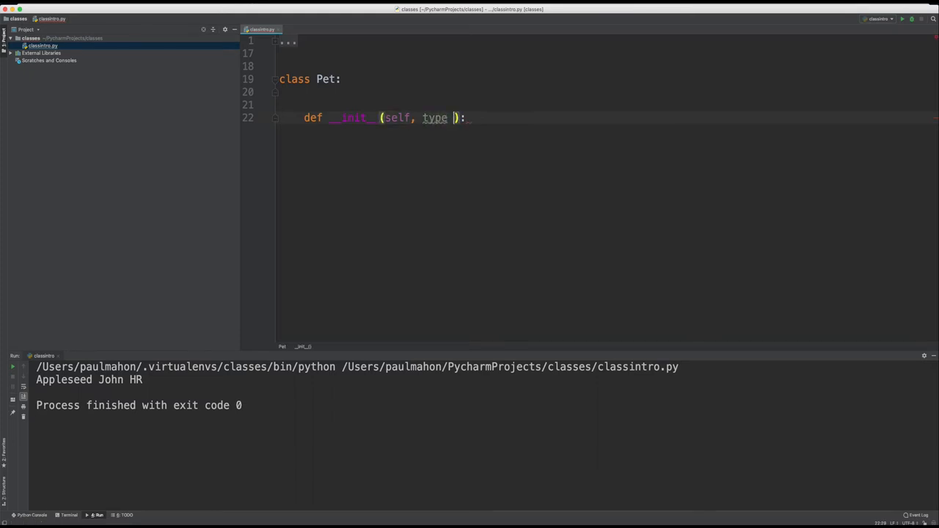
text(,)
text(self.type = type)
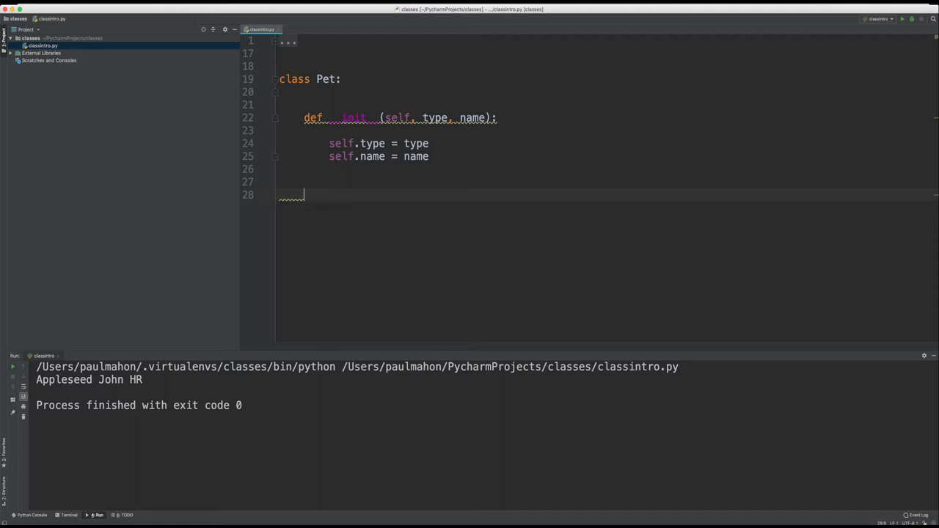
text(def petname(self, type, name):)
text(print("My pet is a " + type + " and its name is " + name)
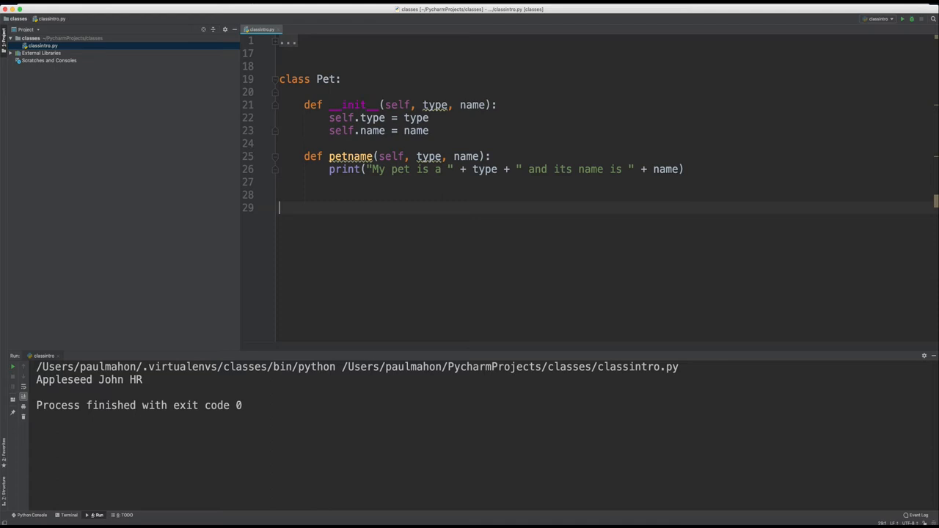
Create pet1 = Pet('Frog', 'Kermit') and call pet1.petname()
text(pet1)
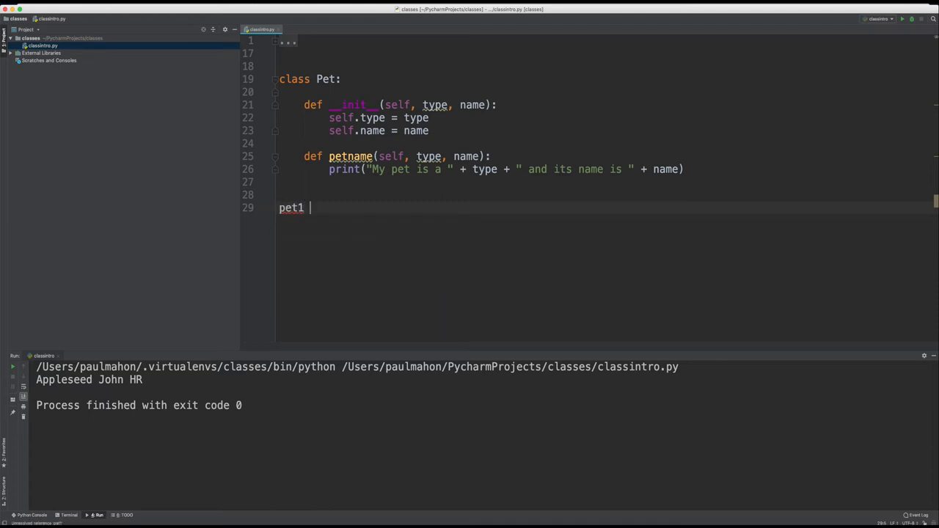
text(= pet)
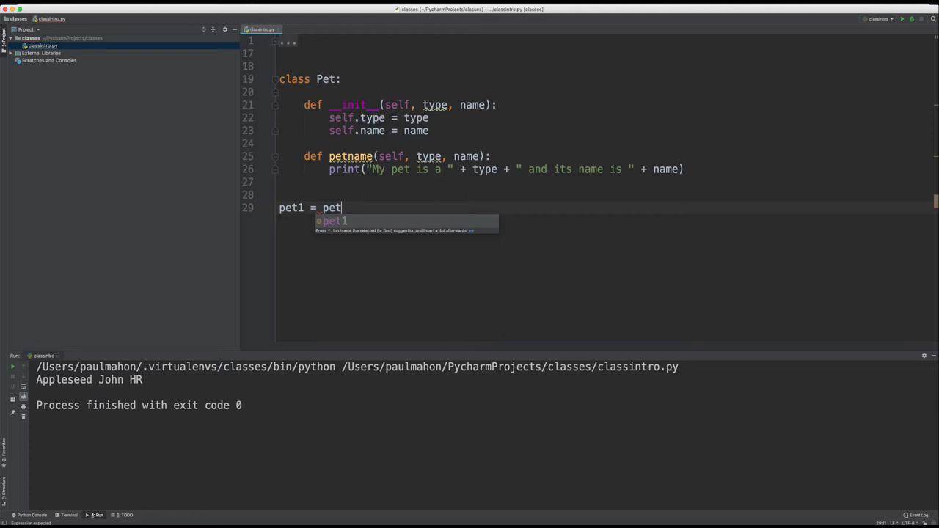
text(Pet('Frog', 'Kermit'))
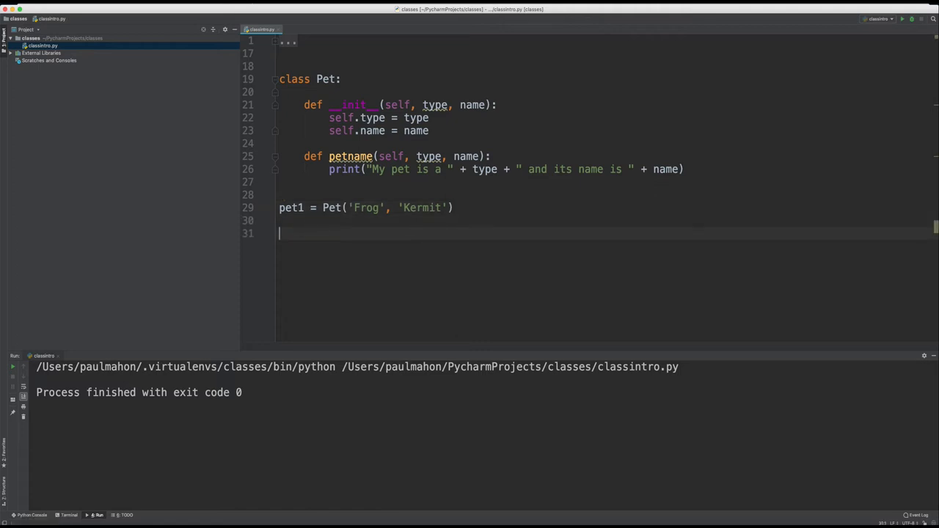
text(pet1.petname()
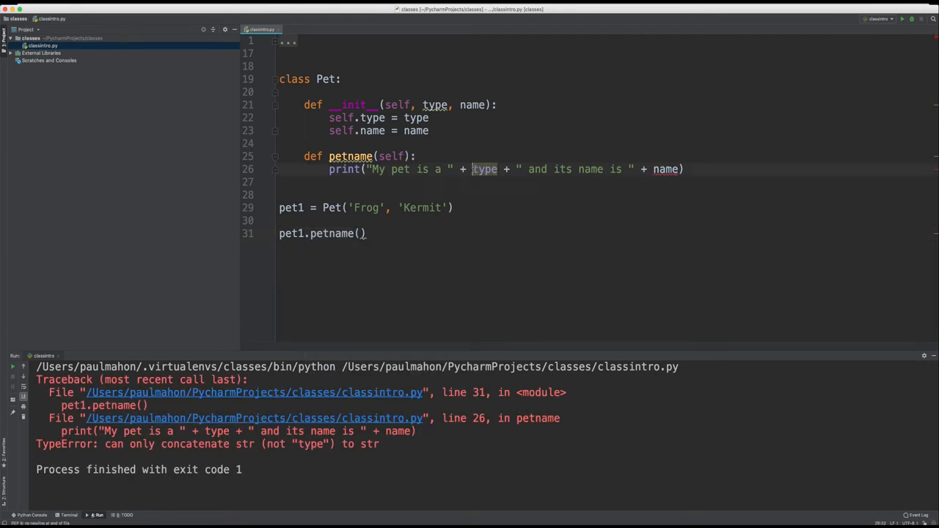
Change petname to use self.type and self.name and rerun, printing 'My pet is a Frog and its name is Kermit'
text(self.)
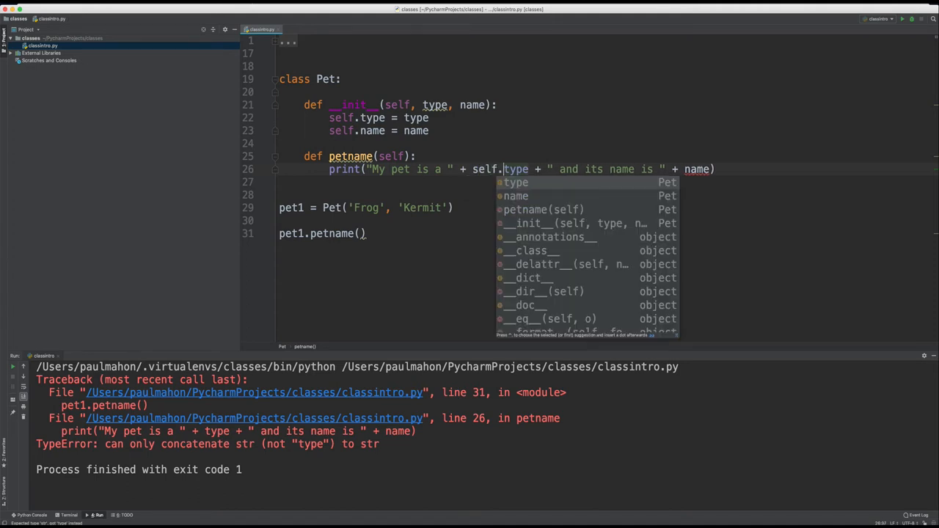
key(Escape)
text(self.)
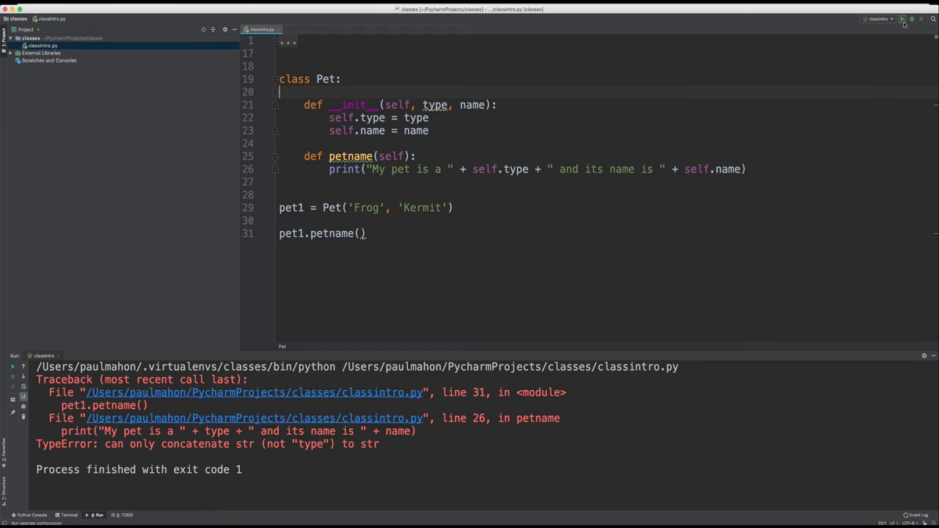
click(902, 19)
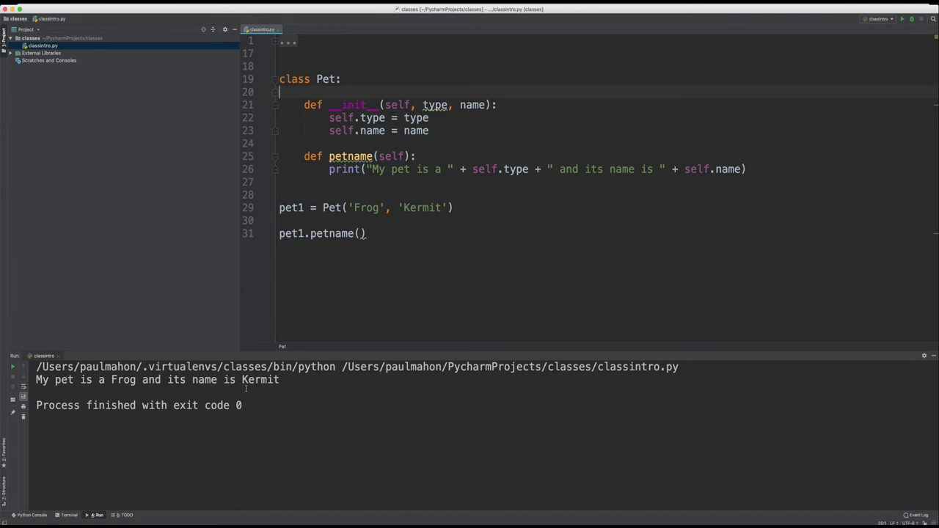
click(455, 208)
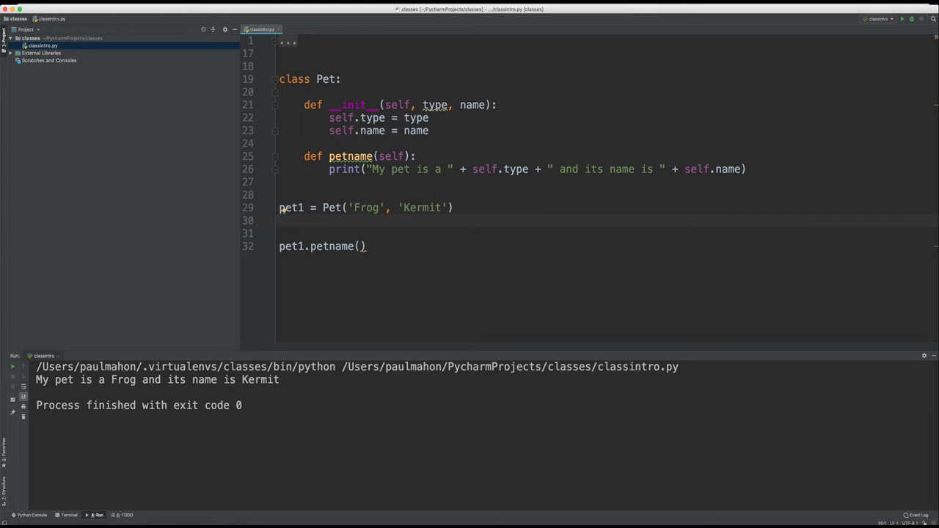
Add pet2 = Pet('Dog', 'Rover') with pet2.petname(), then run the script to print both pets
text(pet1)
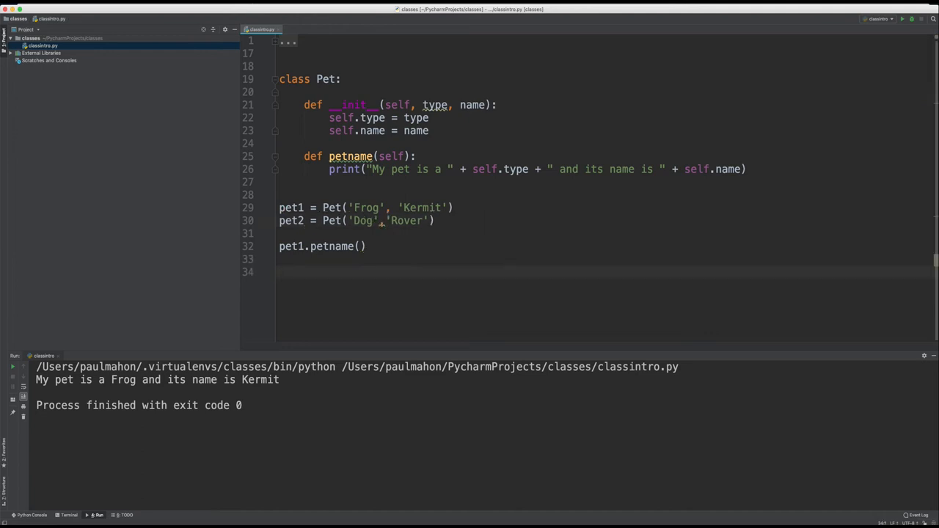
text(pet2)
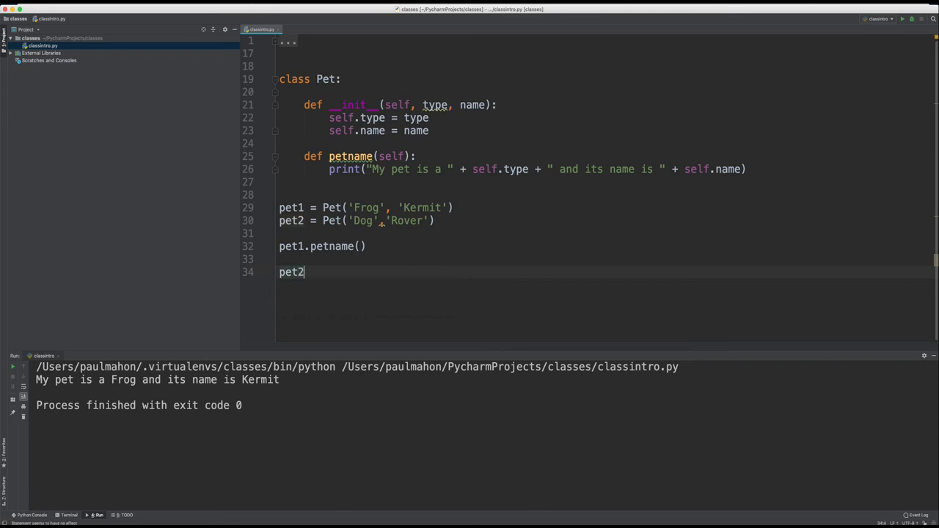
text(.)
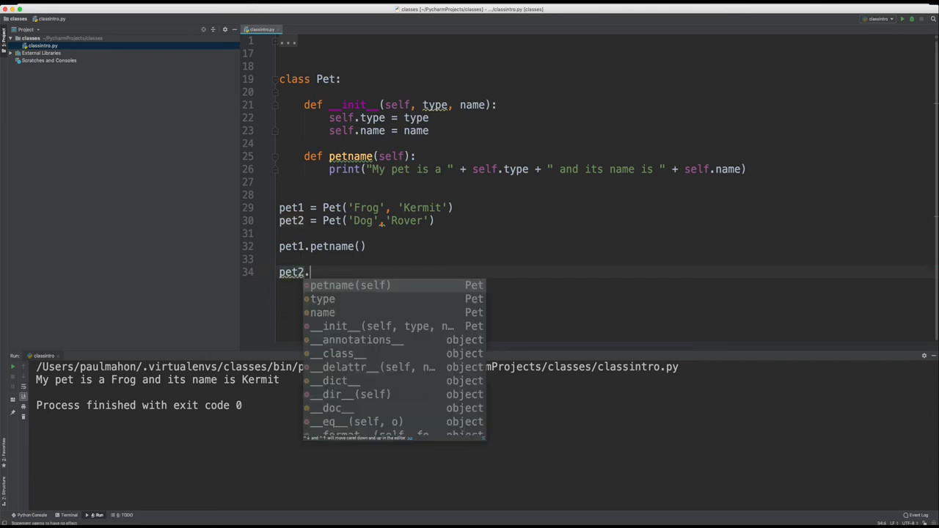
click(350, 284)
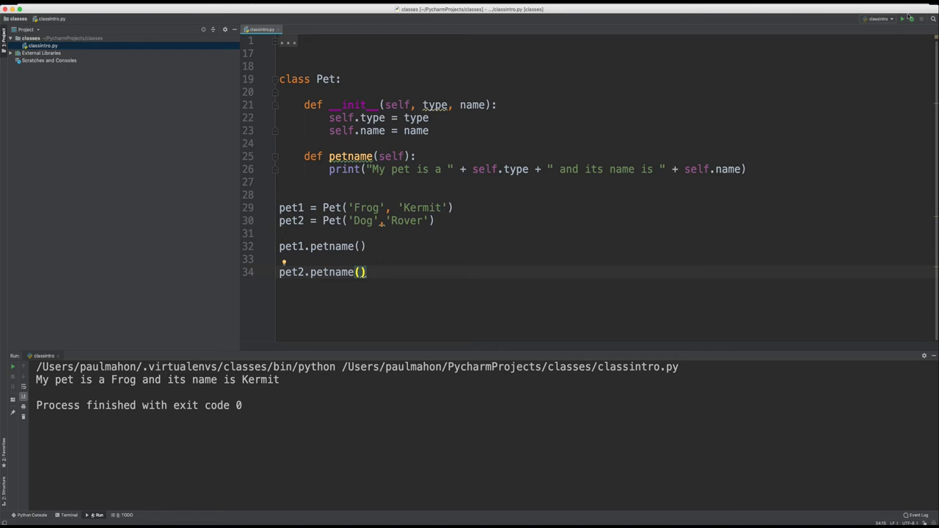
click(903, 18)
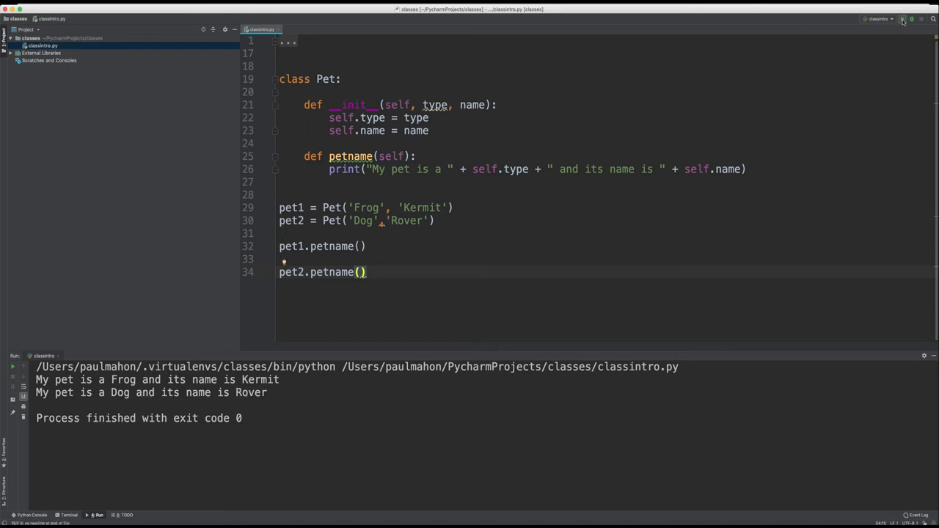